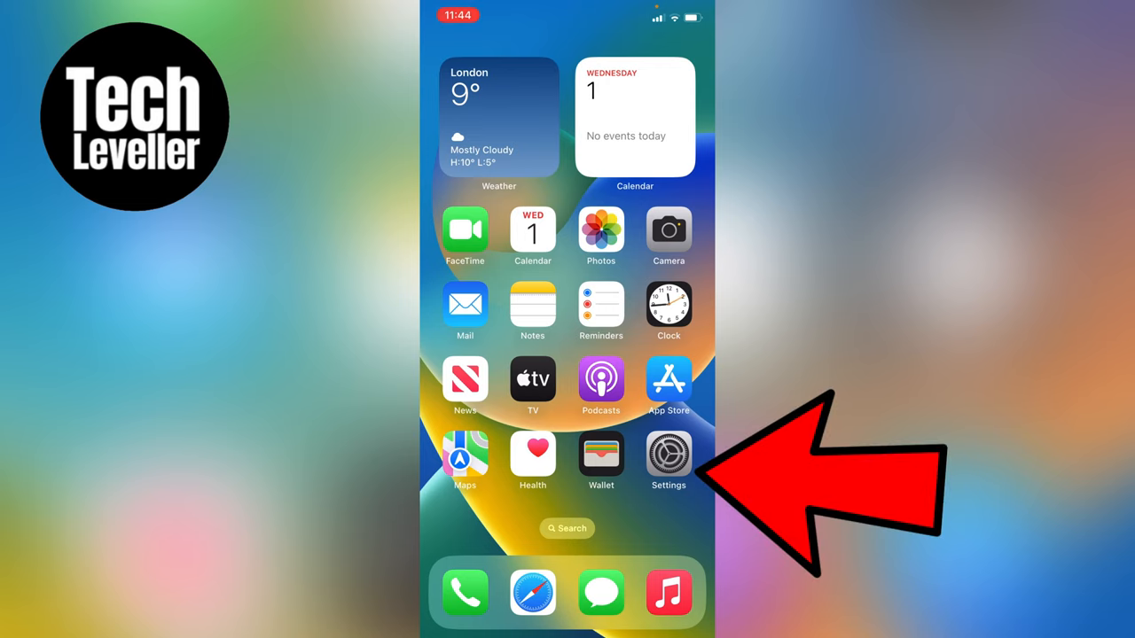
Step: Launch Settings from the Home Screen to reach its app list
click(668, 455)
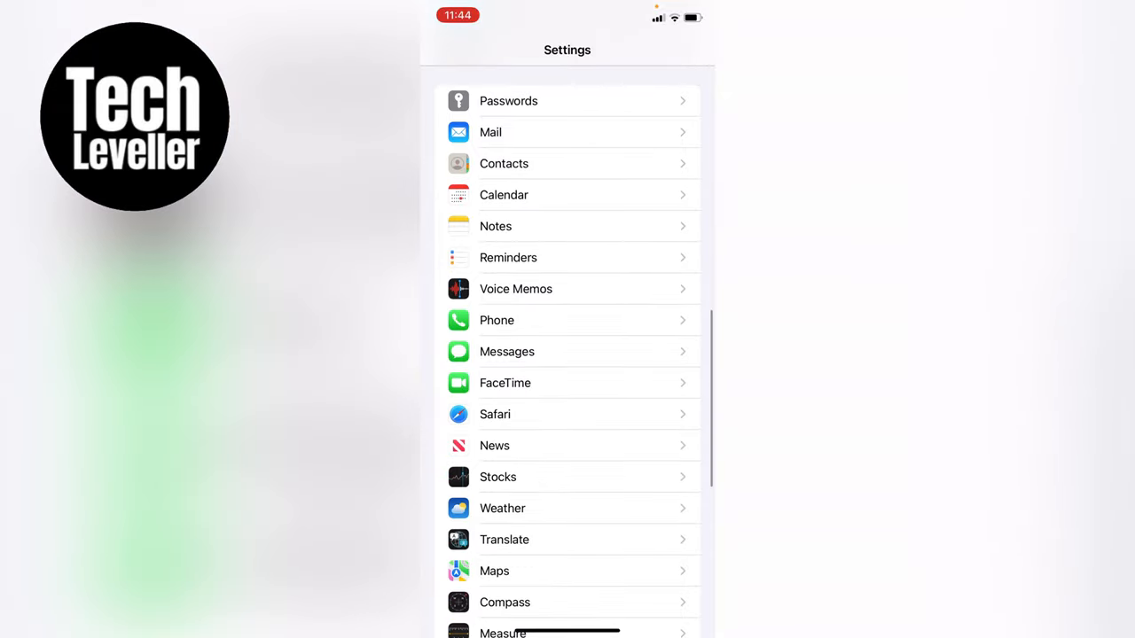
Step: Go into the Phone settings and switch the Dial Assist toggle off
click(496, 320)
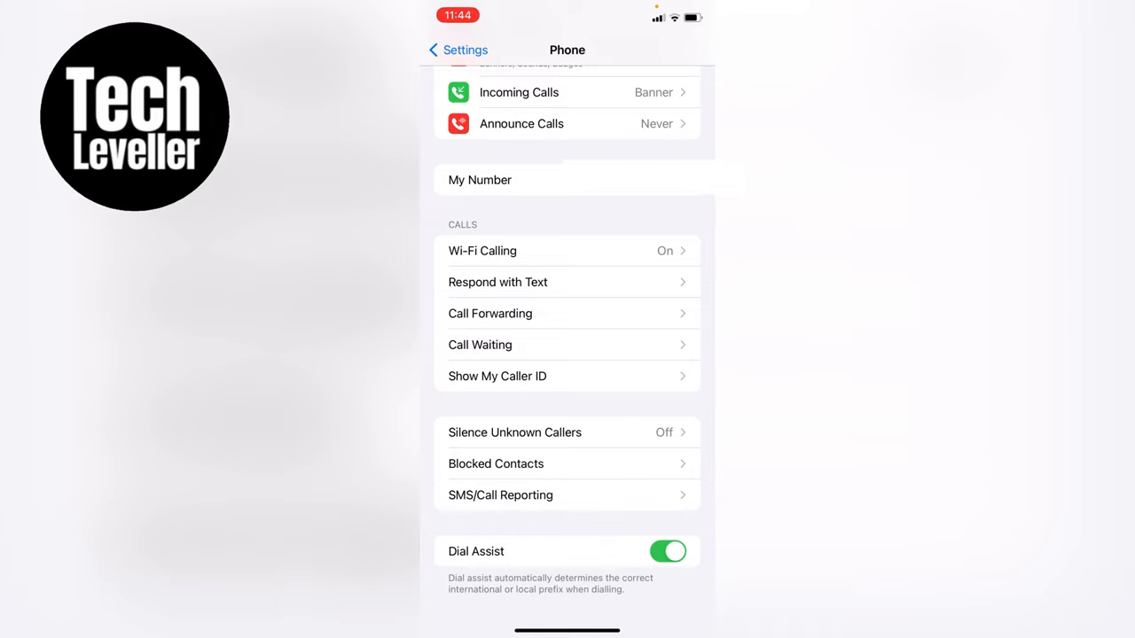
click(668, 551)
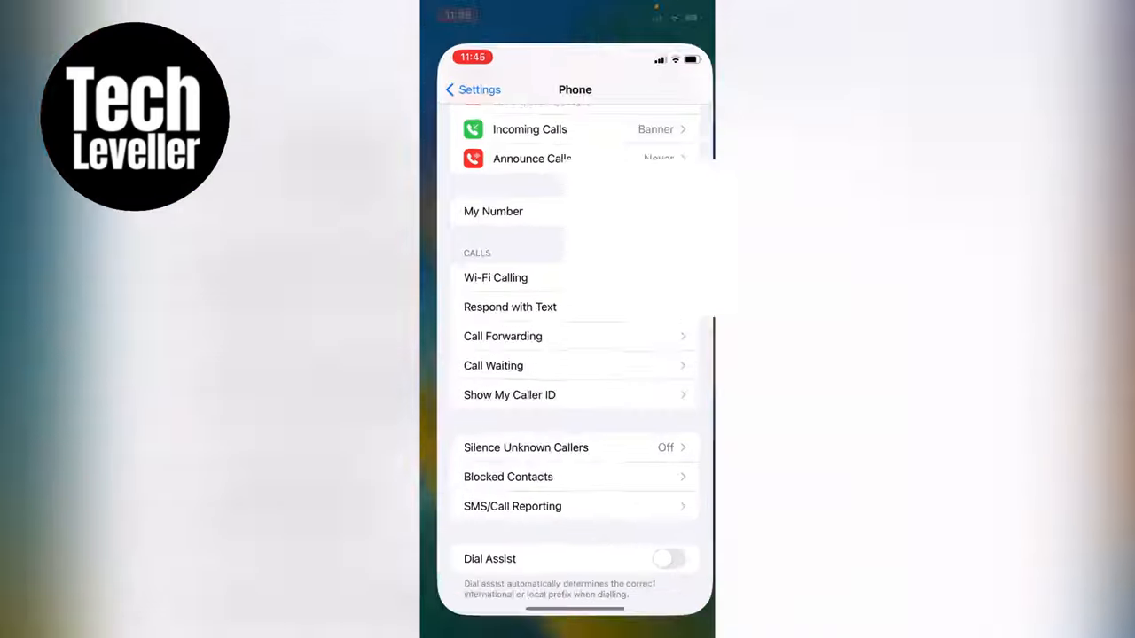
Step: Switch the Dial Assist toggle back on in Phone settings
click(668, 559)
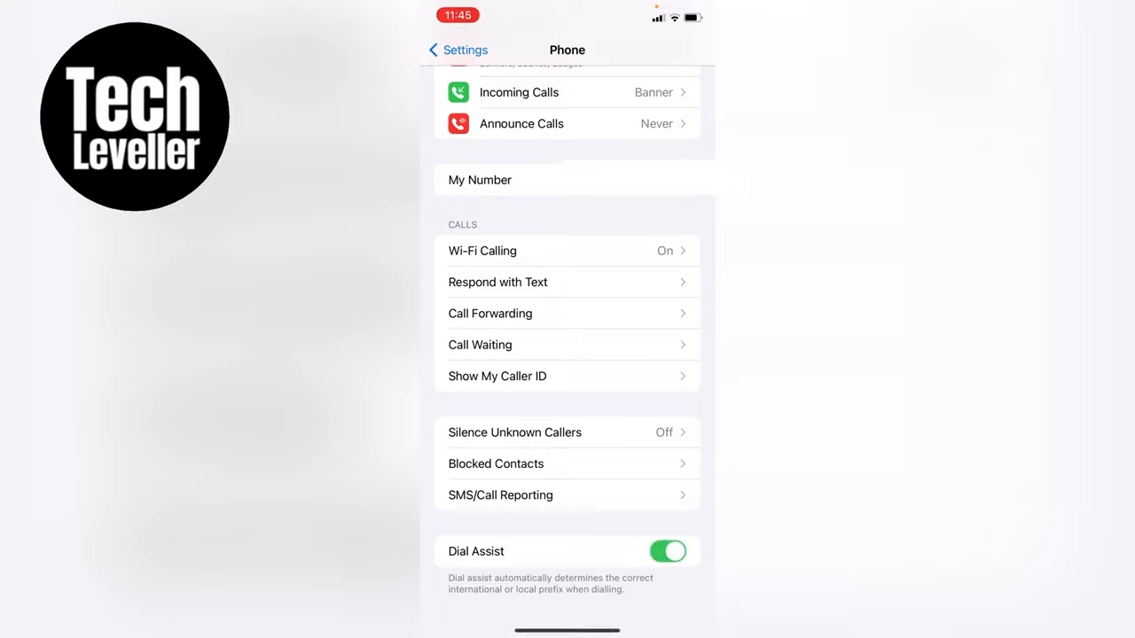